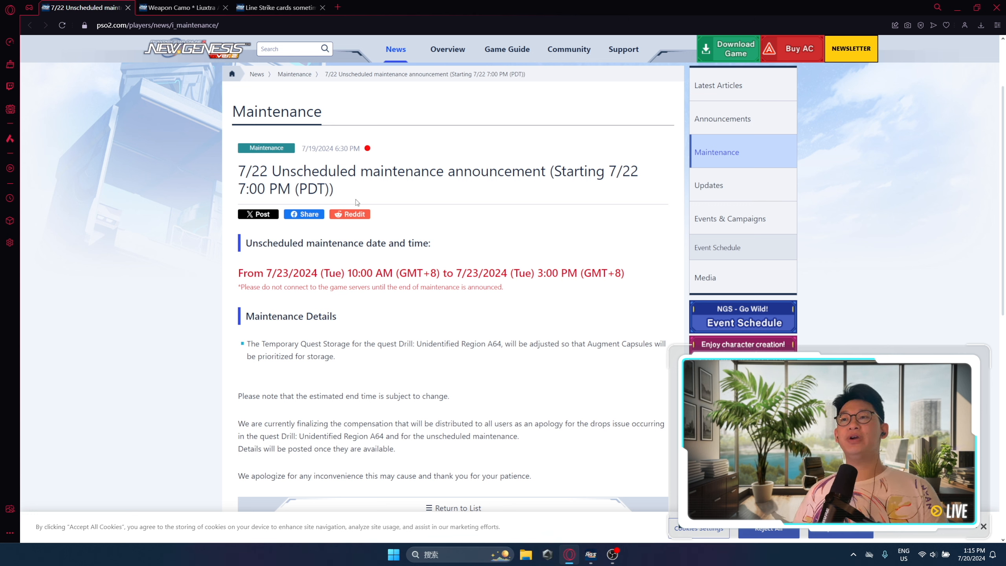
mouse_move(371, 191)
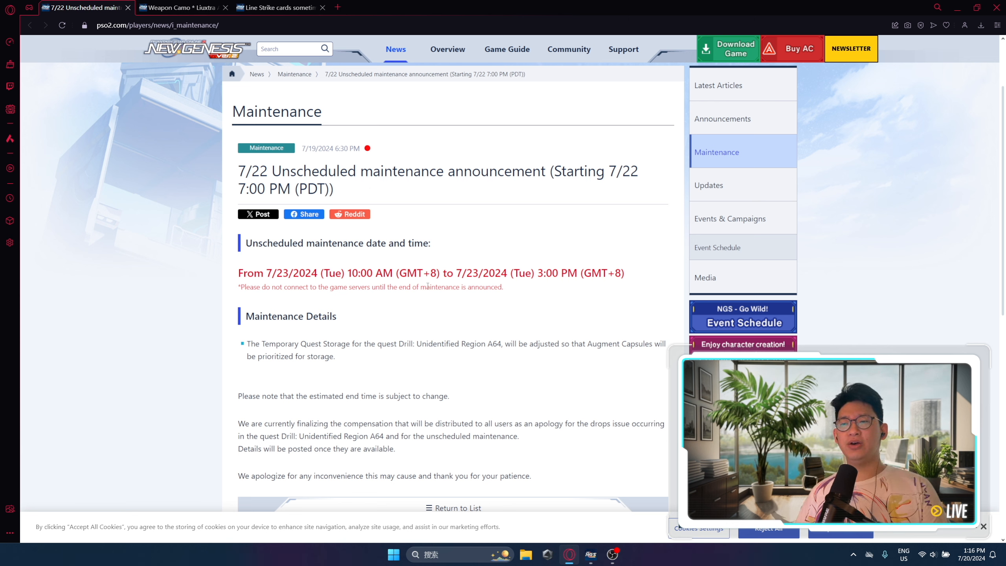
mouse_move(436, 306)
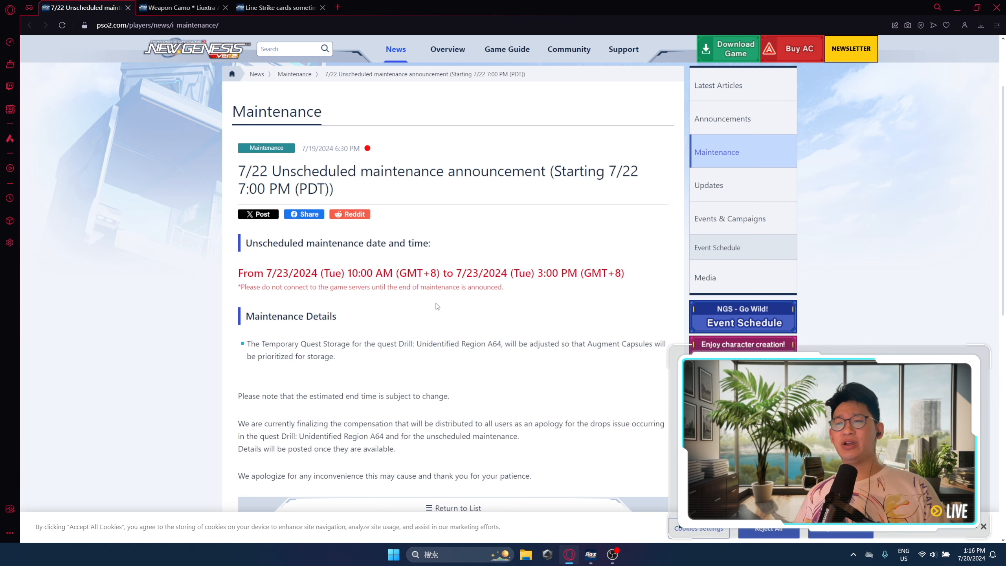
- Review the 7/22 unscheduled maintenance notice, then switch to the Weapon Camo Liuxtra Almati known-issue page
scroll("down", 3)
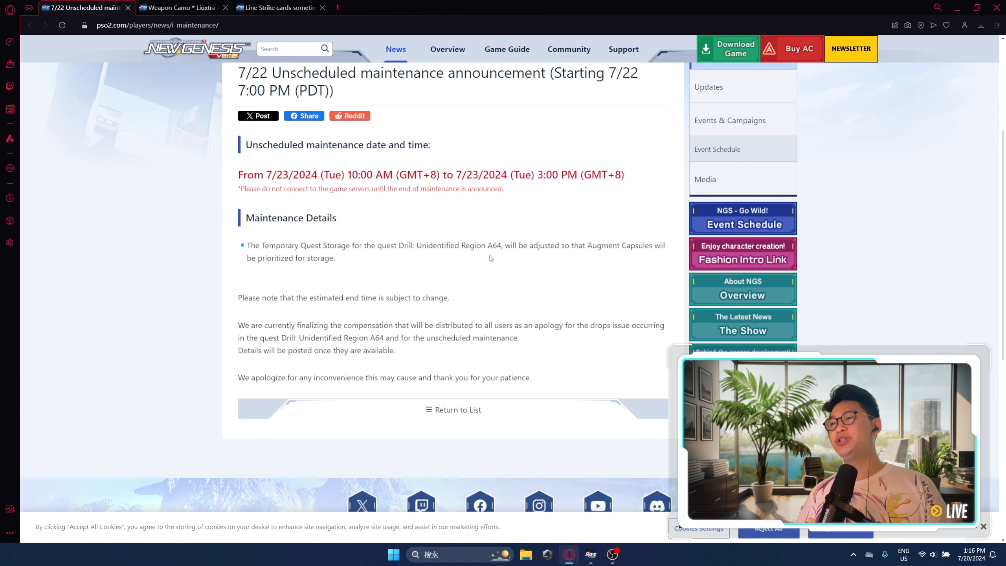
mouse_move(531, 256)
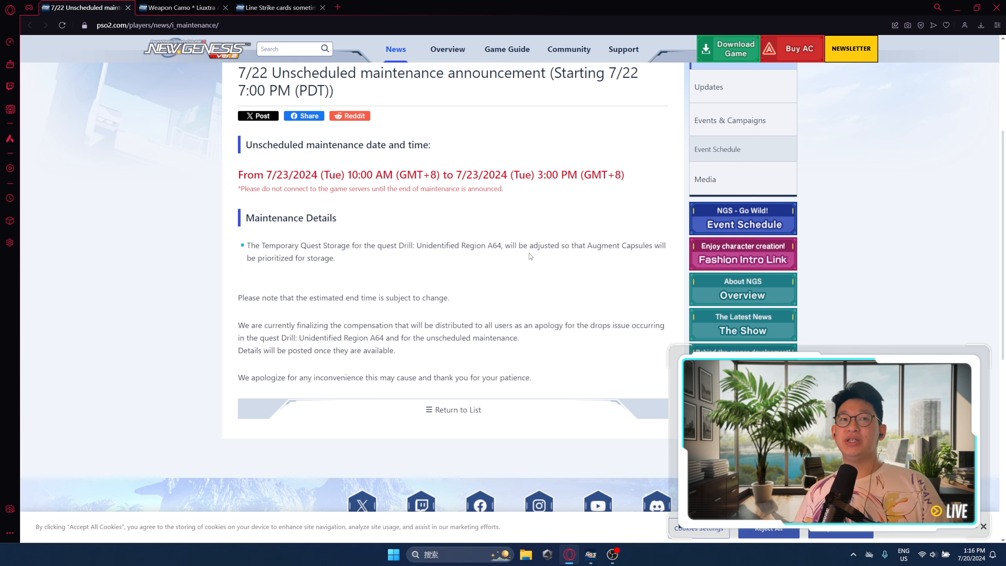
mouse_move(591, 256)
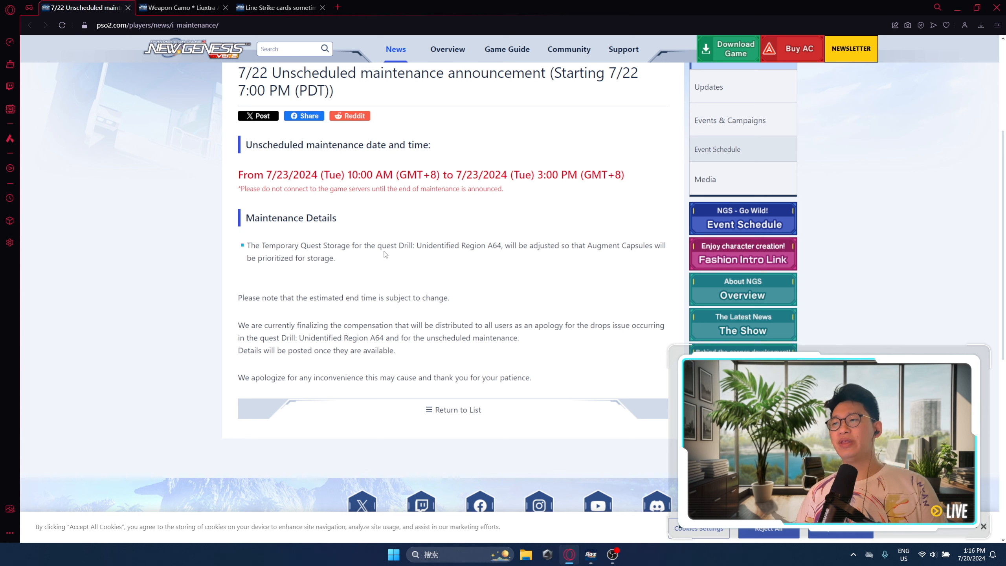
mouse_move(423, 349)
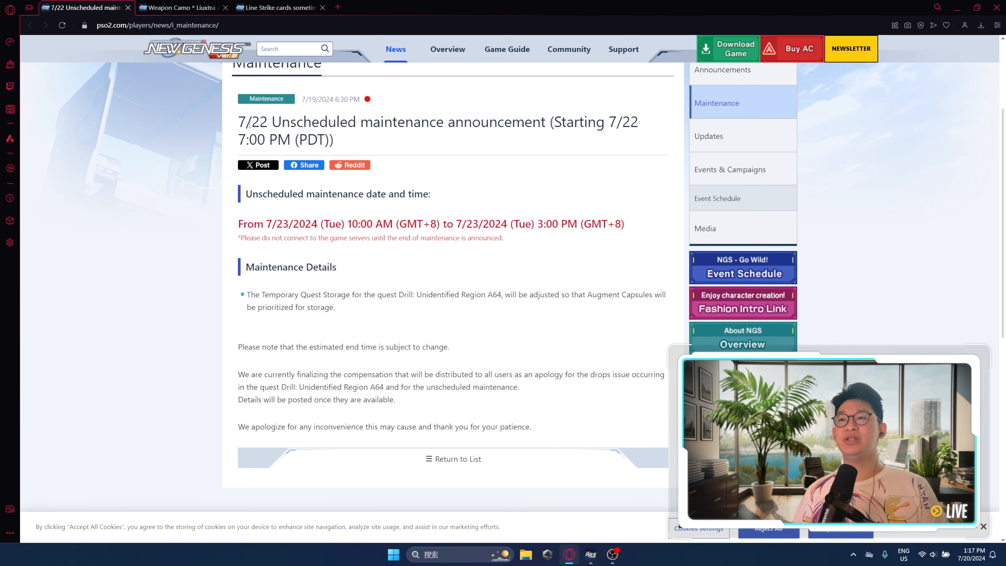
mouse_move(308, 152)
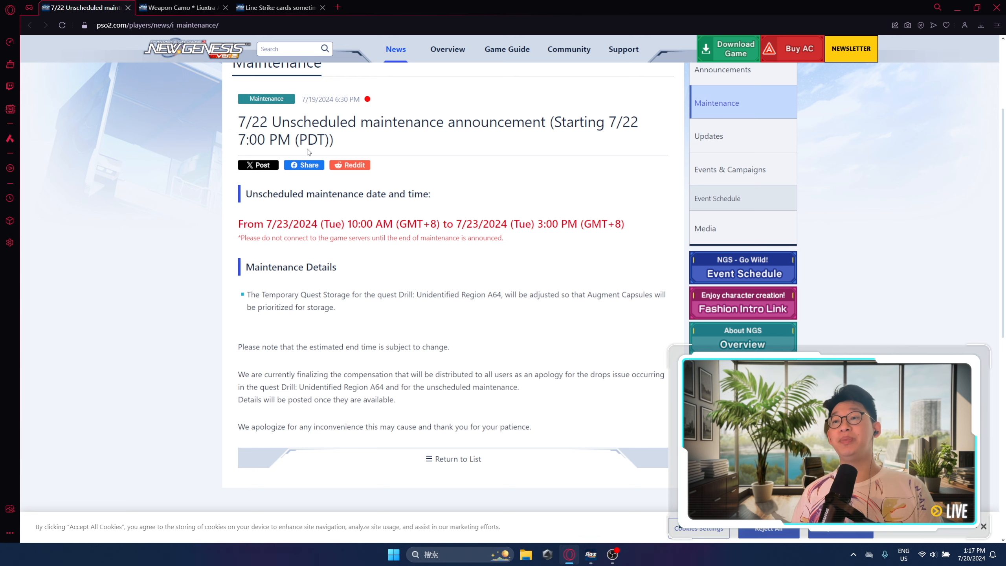
left_click(179, 8)
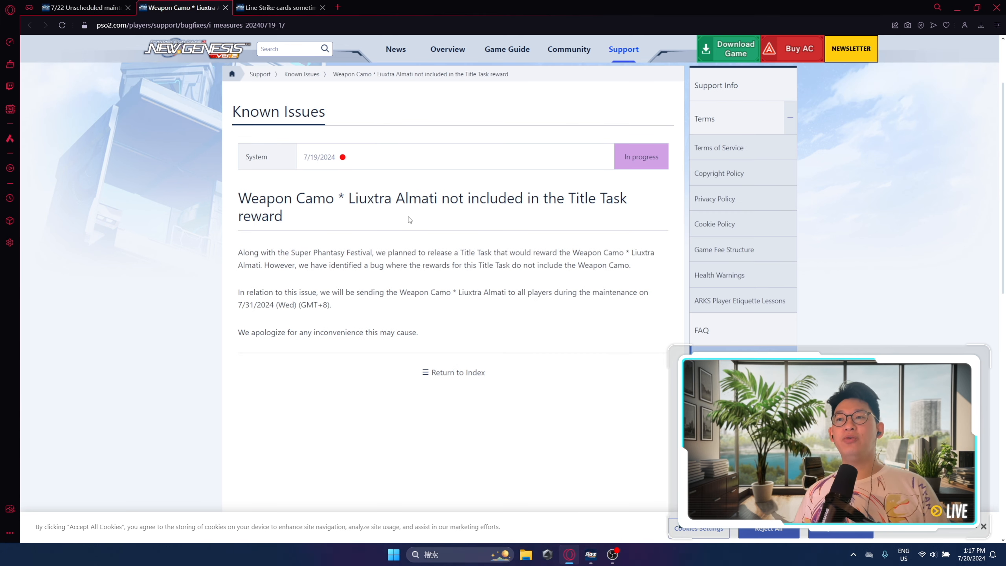
mouse_move(358, 213)
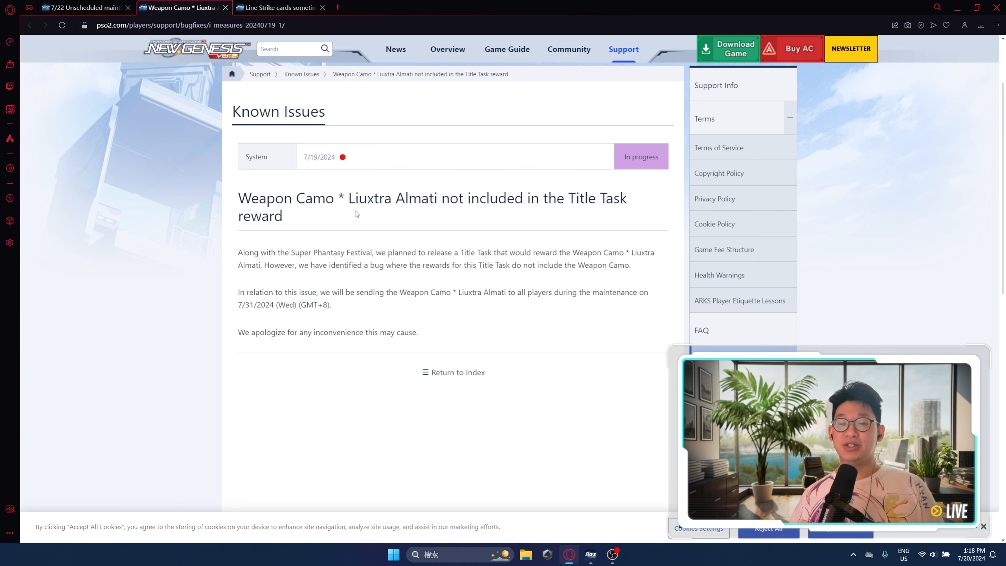
mouse_move(365, 226)
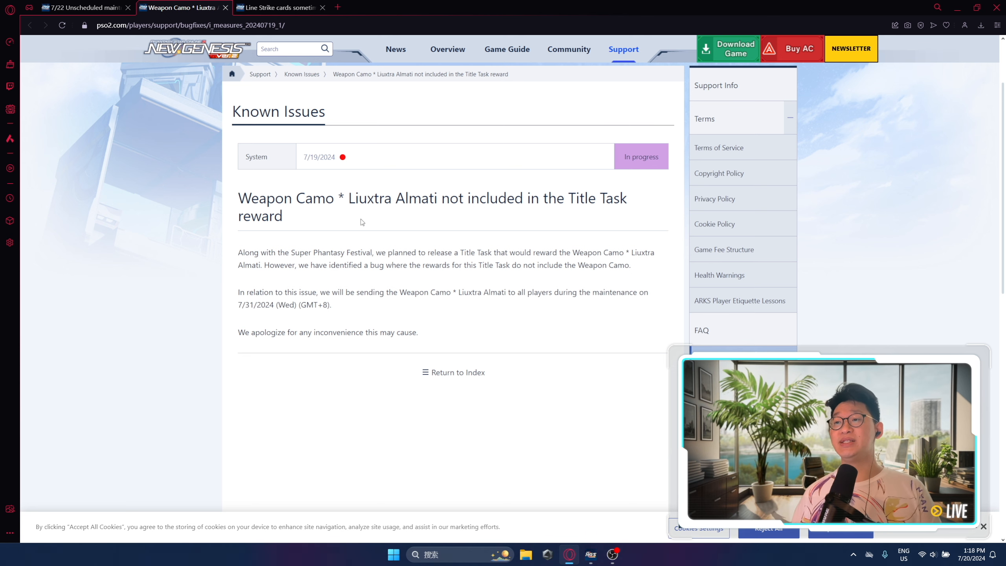
left_click(279, 8)
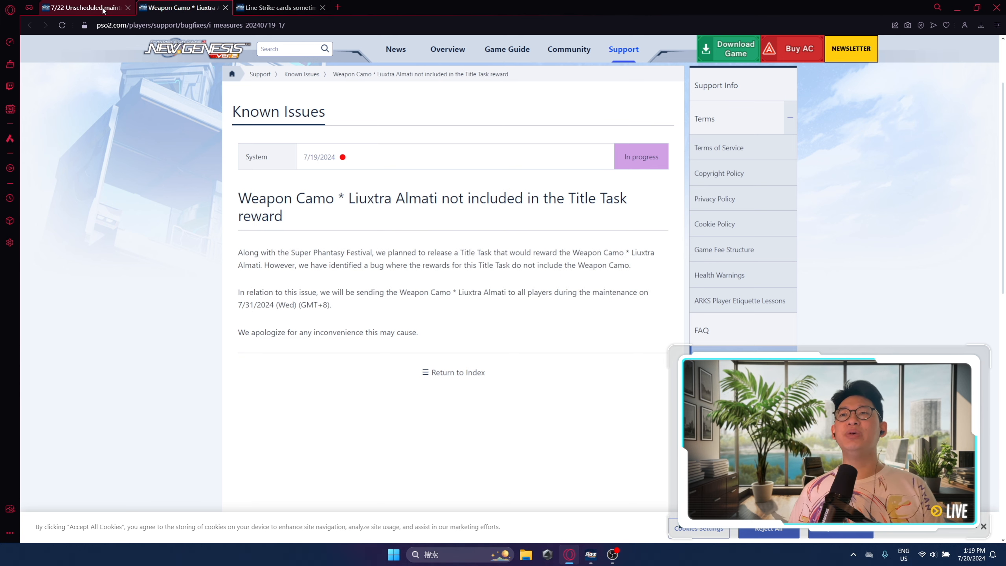
- Check the Line Strike cards inventory known-issue notice, then switch to the in-game Season 34 Mission Pass
left_click(78, 7)
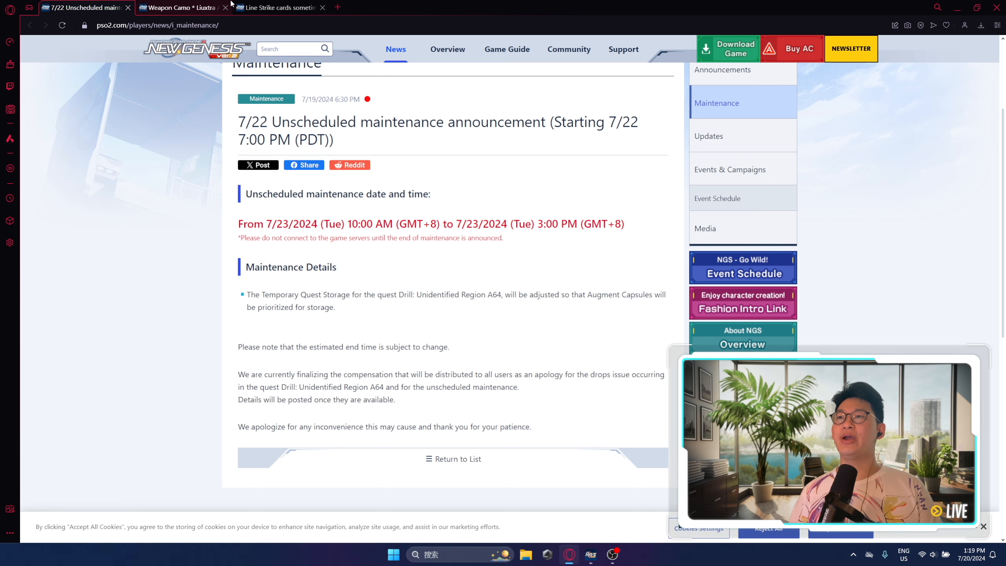
left_click(276, 8)
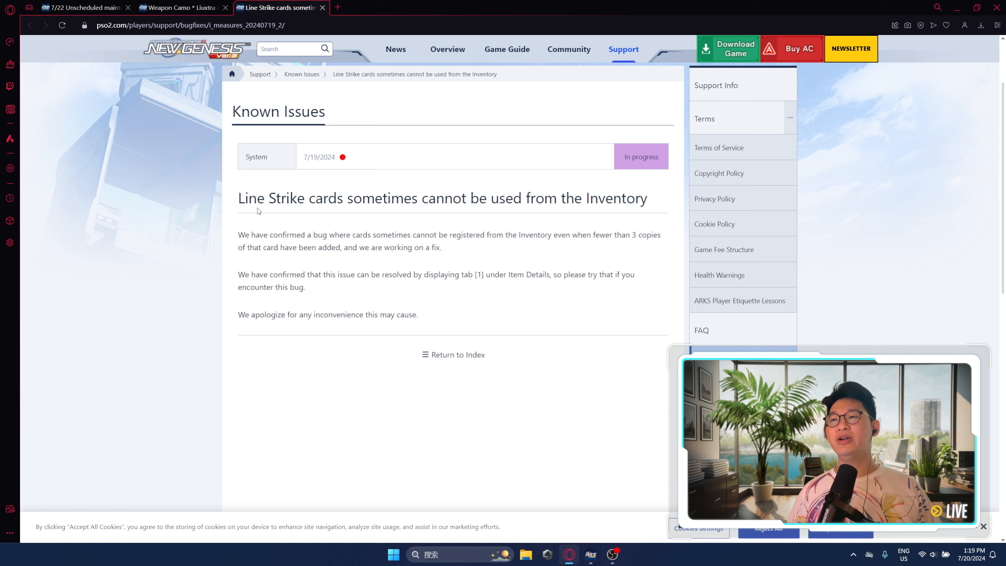
left_click(79, 7)
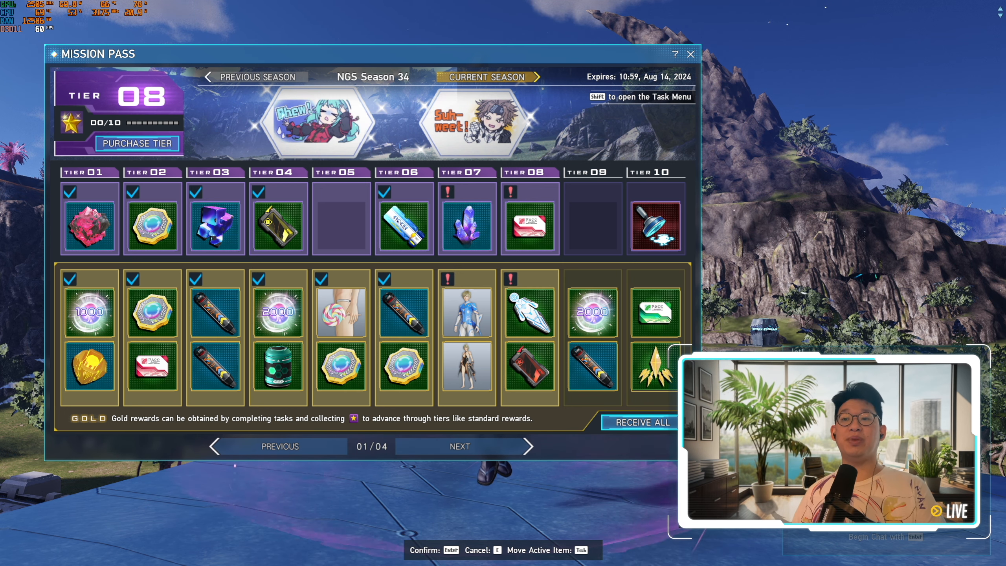
- Preview the tier 08 Mission Pass rewards, cancel retrieval, and close the Mission Pass to Central City
left_click(529, 311)
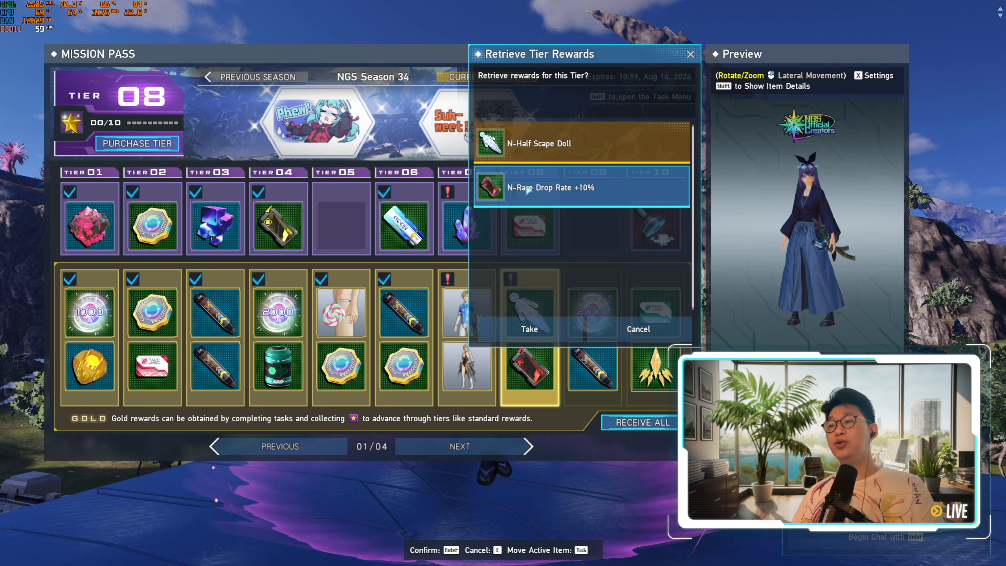
left_click(529, 329)
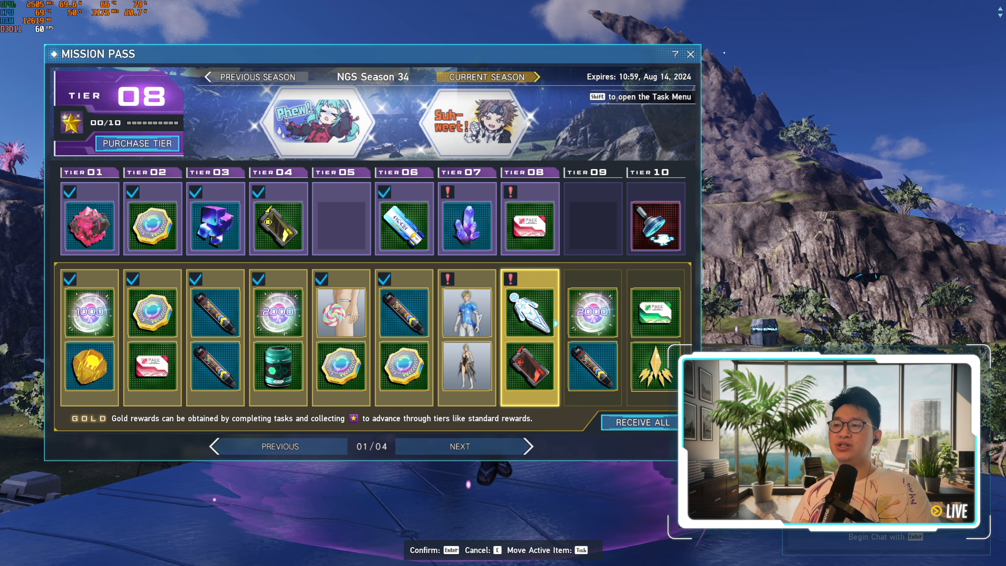
left_click(592, 311)
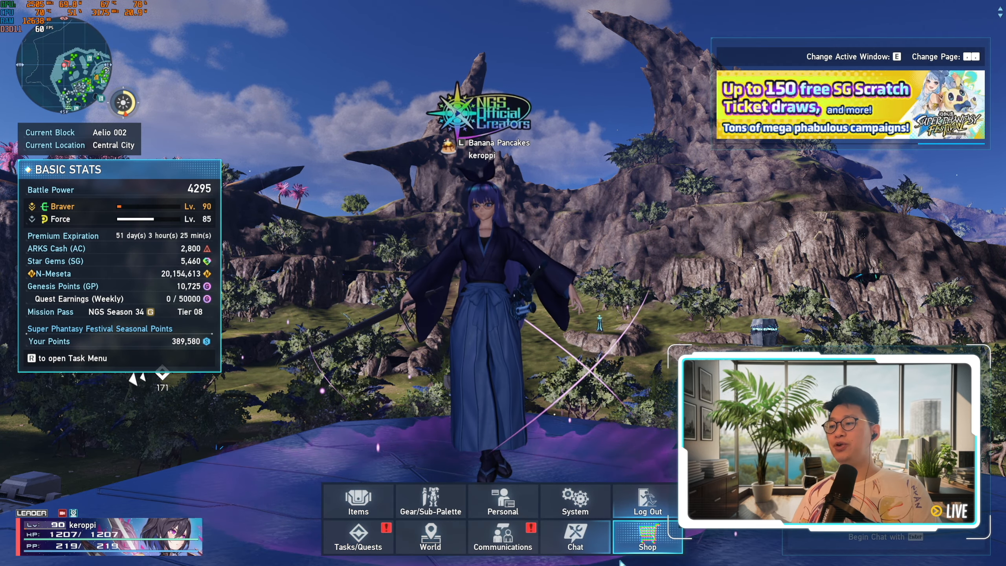
- Reopen the Mission Pass from the shop list and page through tiers 11 to 30
left_click(646, 536)
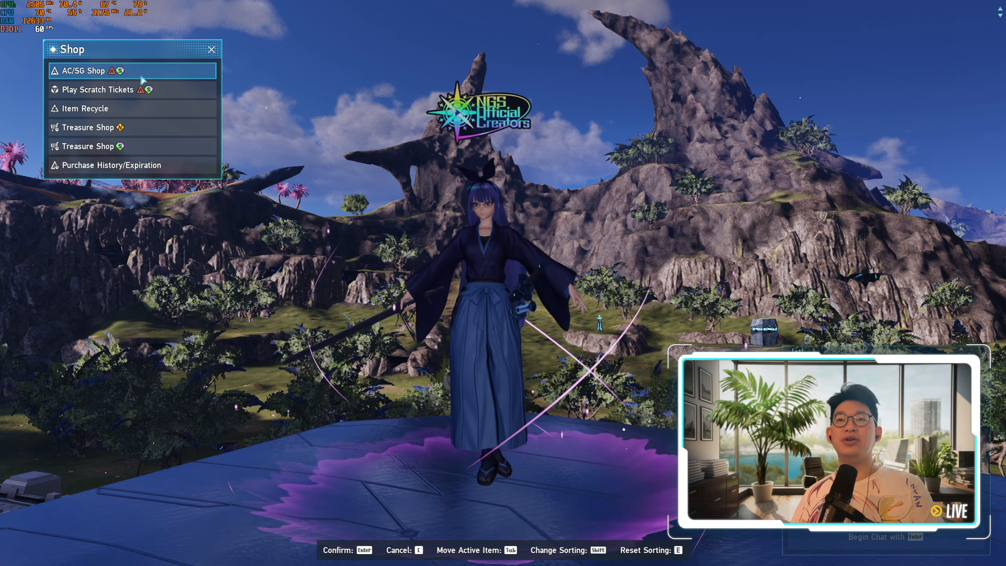
left_click(83, 70)
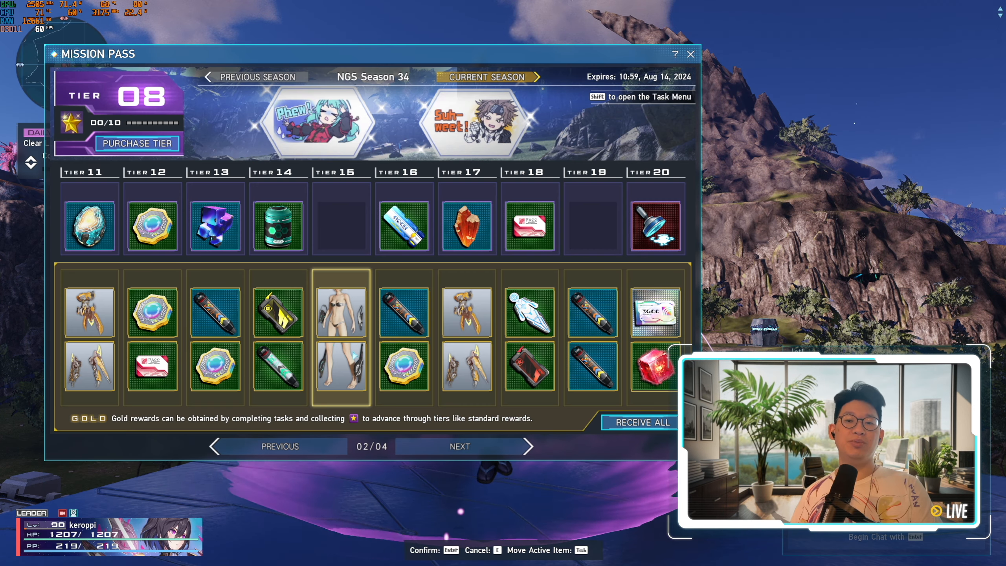
left_click(403, 313)
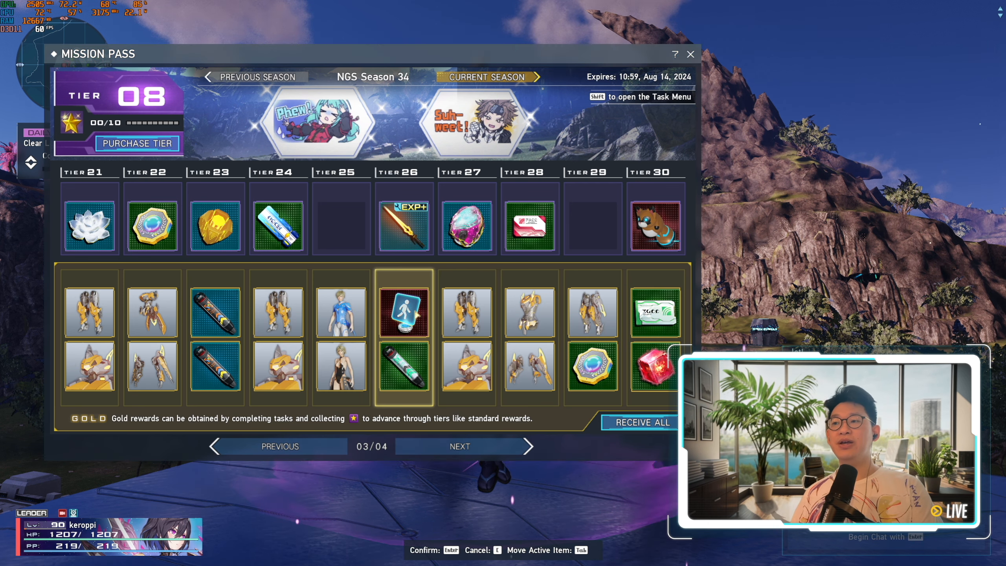
left_click(404, 313)
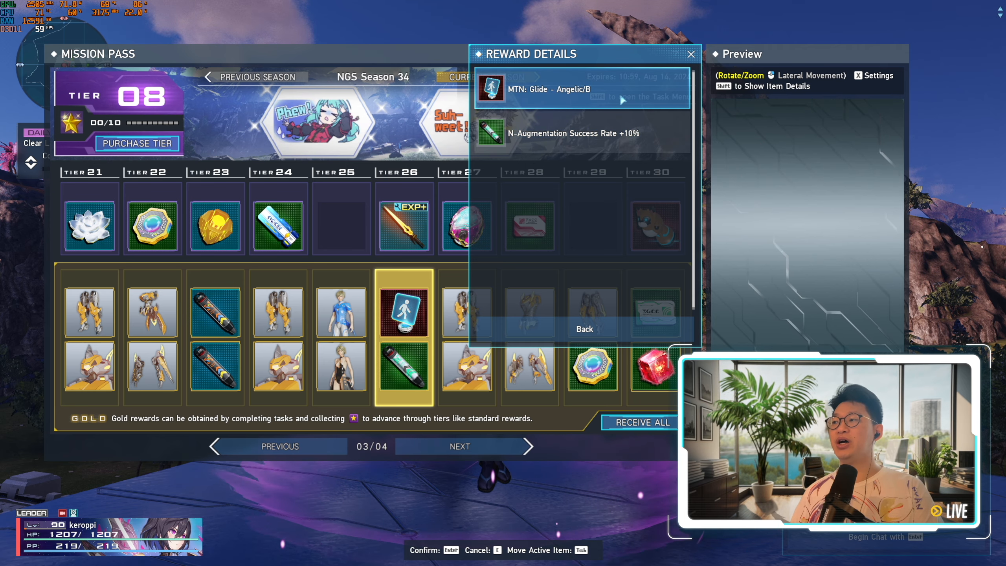
- Close the tier 26 reward details and leave for the Seasonal Points Exchange Shop
left_click(692, 54)
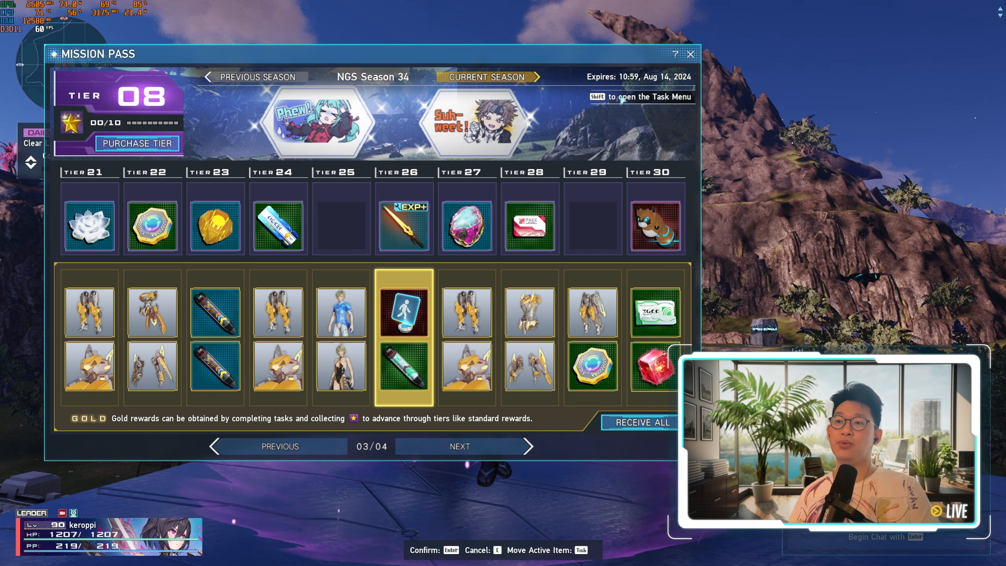
left_click(689, 55)
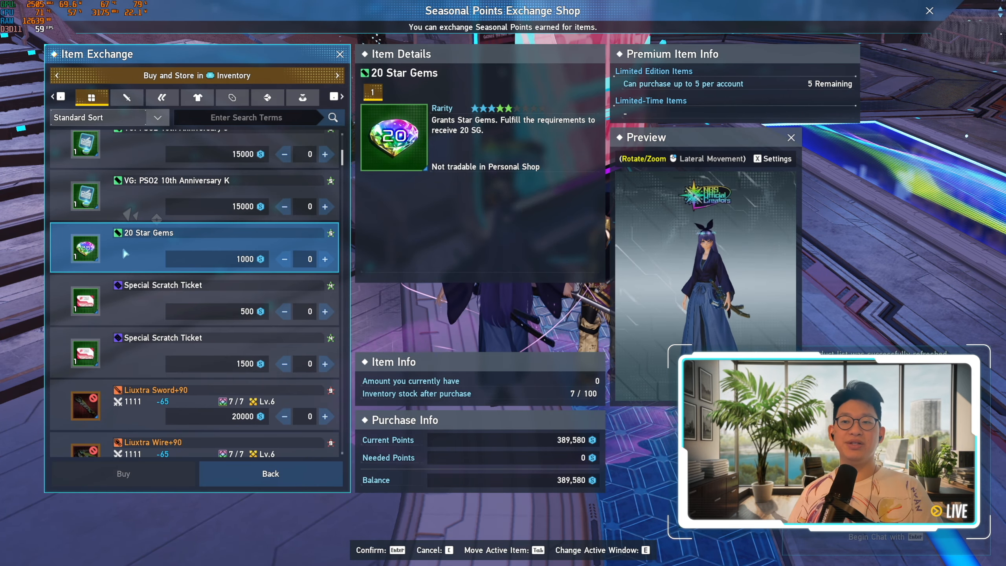
- Add five 20 Star Gems (5,000 points) to exchange, inspect Qual De Armor+60, then bring up the daily task list
left_click(324, 259)
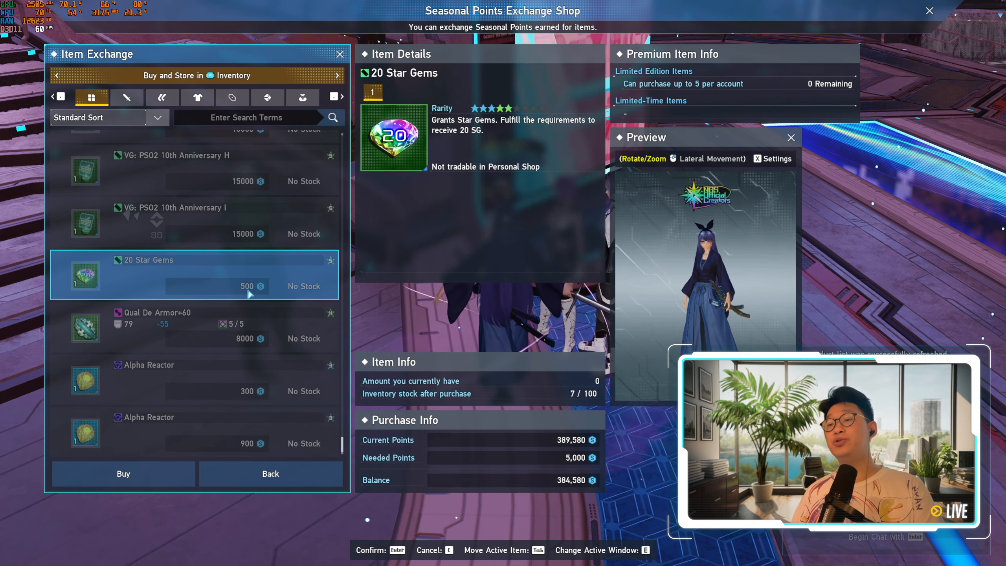
left_click(171, 434)
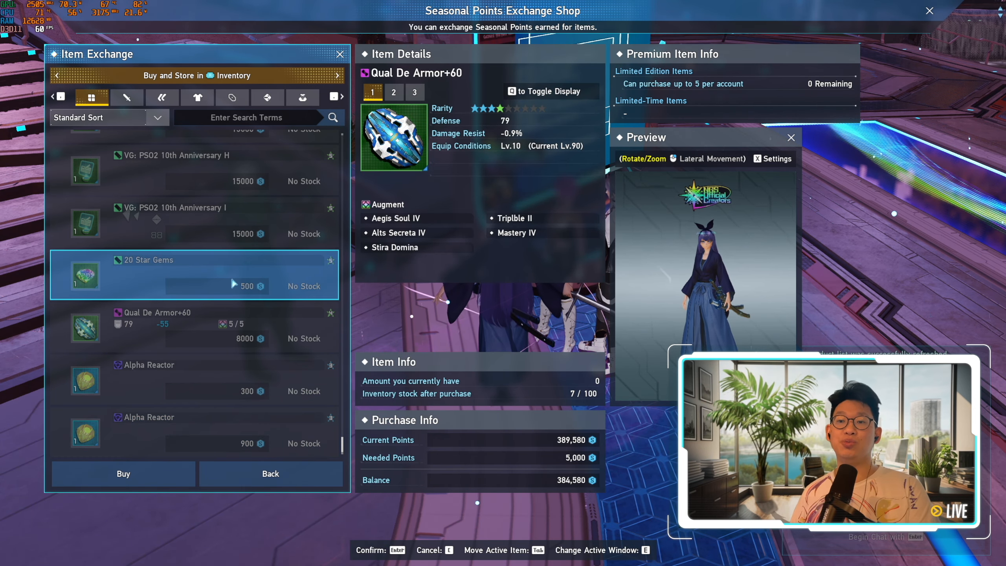
left_click(191, 436)
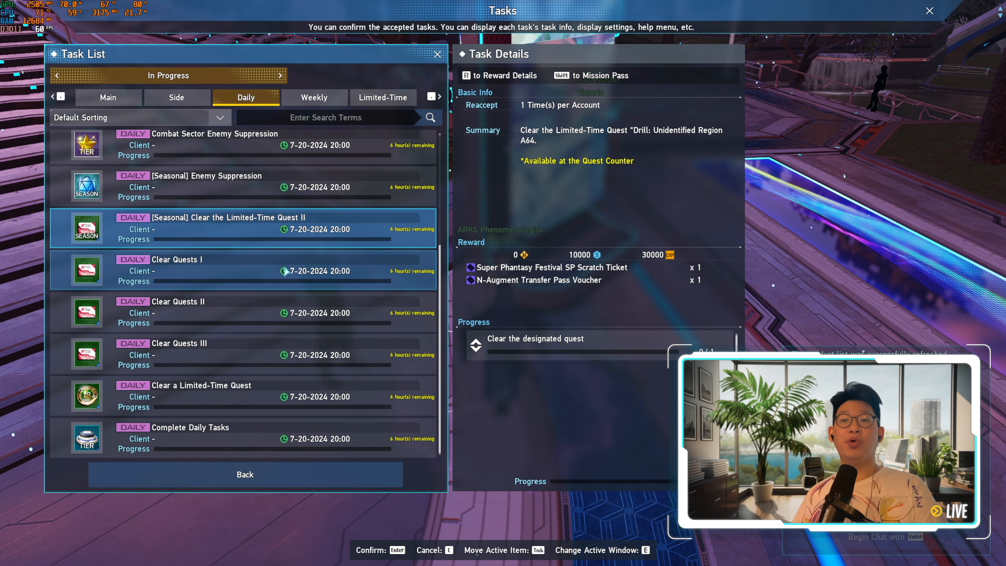
- View the 'Clear a Limited-Time Quest' daily task rewarding four July '24 Reward Box Medals
left_click(201, 396)
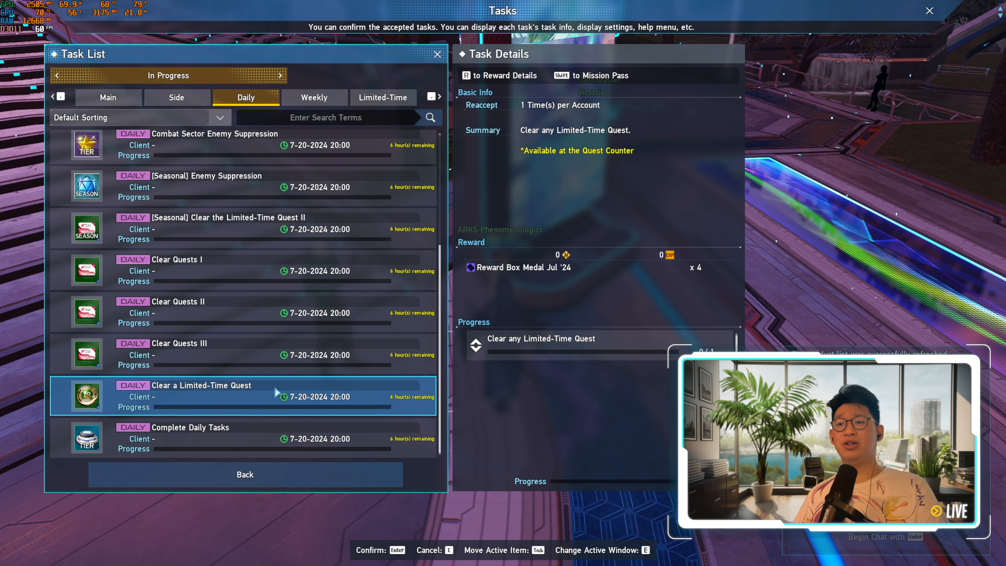
mouse_move(165, 397)
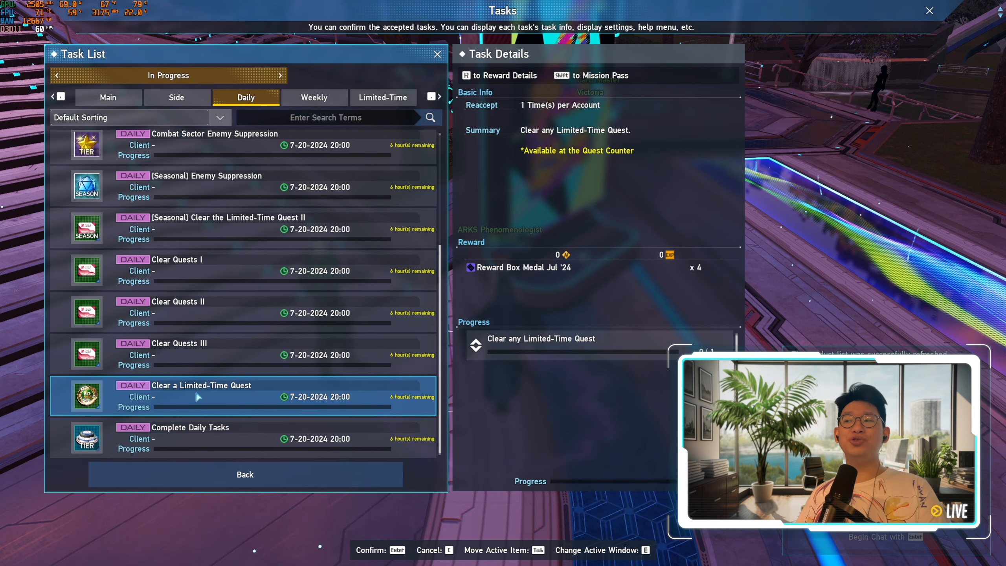
mouse_move(498, 283)
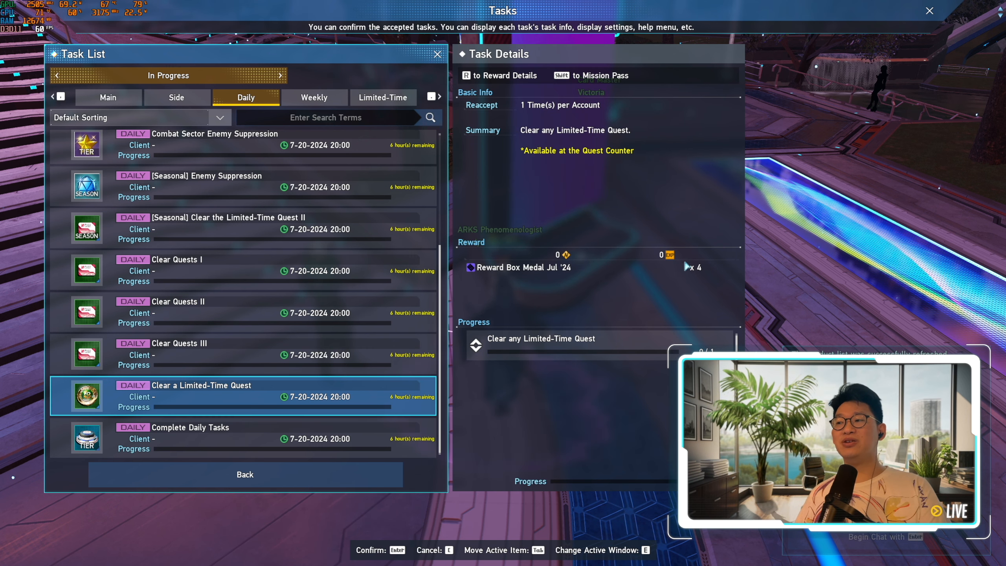
mouse_move(696, 279)
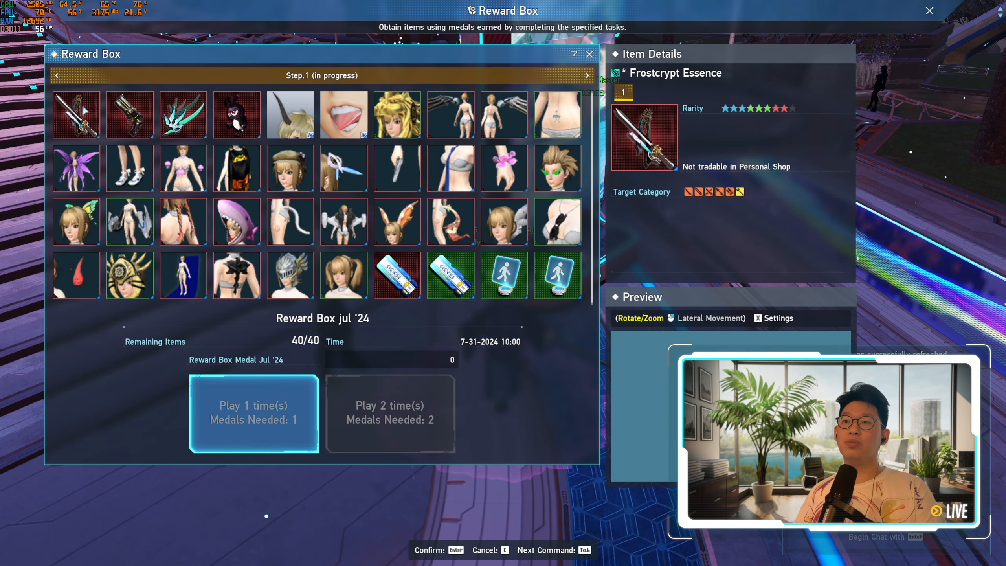
left_click(237, 115)
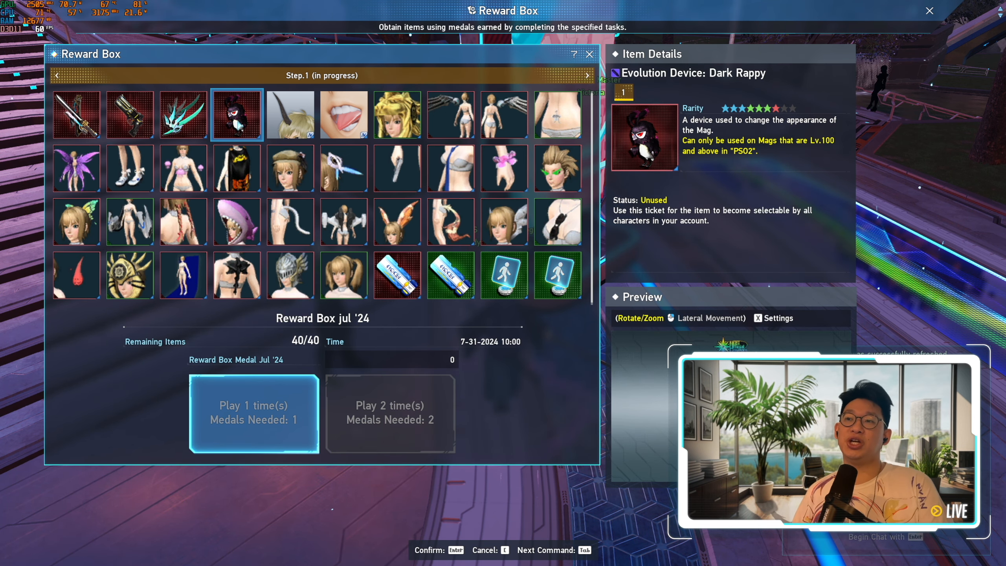
left_click(76, 114)
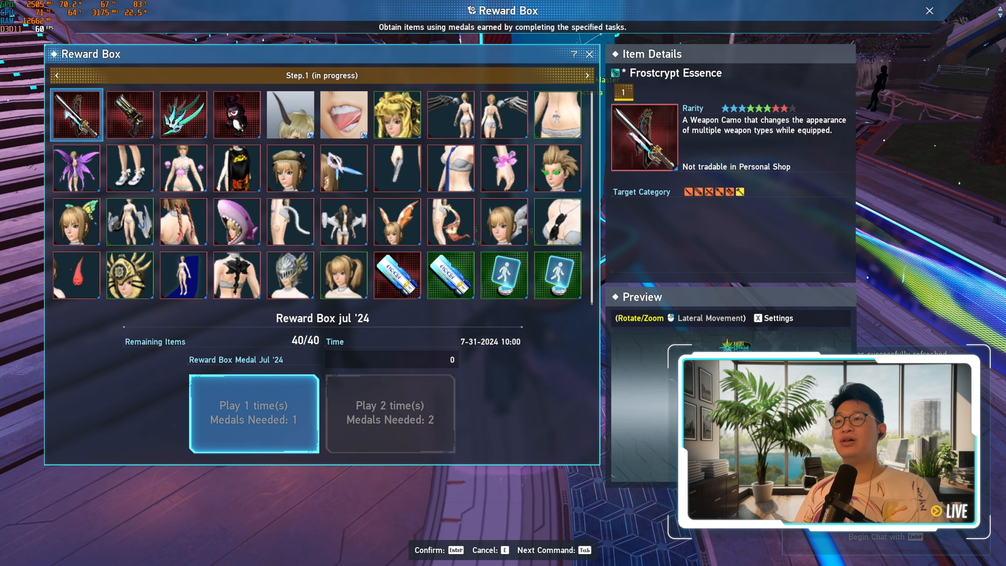
left_click(236, 222)
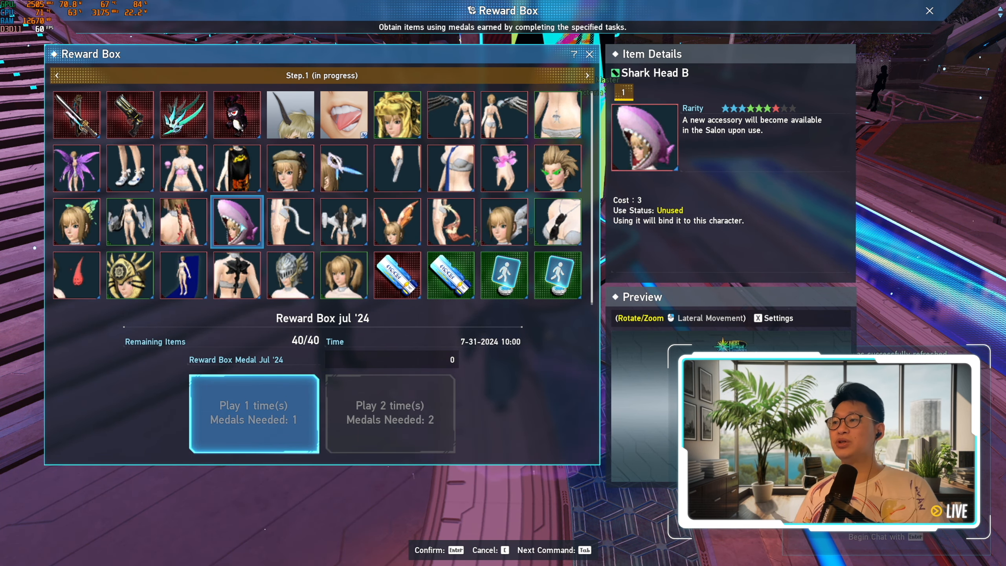
left_click(395, 275)
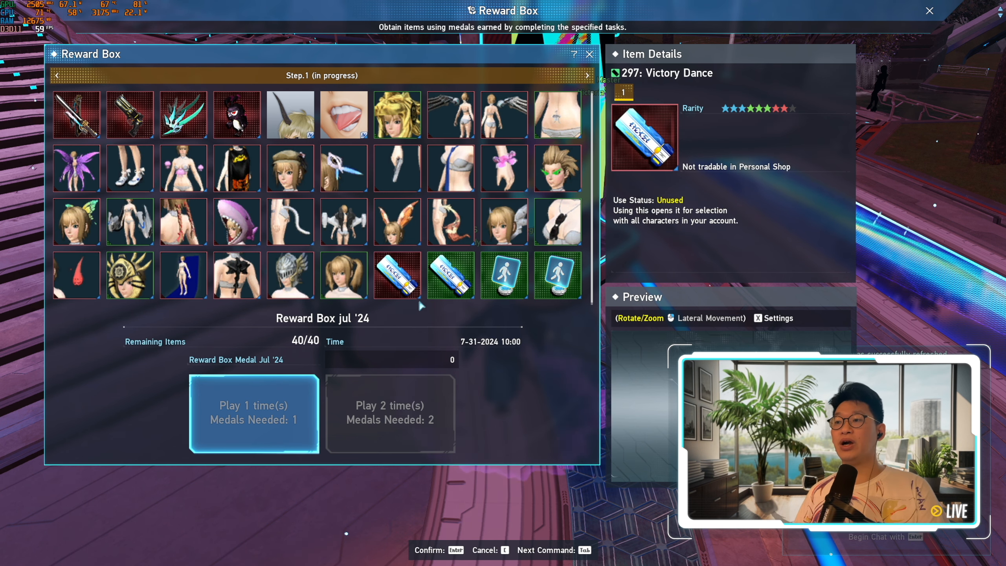
left_click(451, 275)
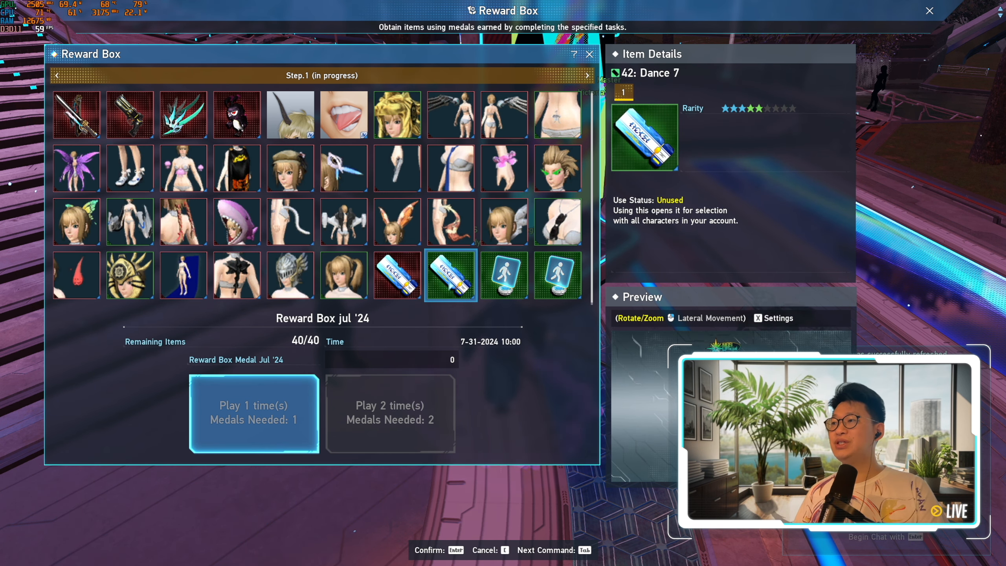
left_click(503, 275)
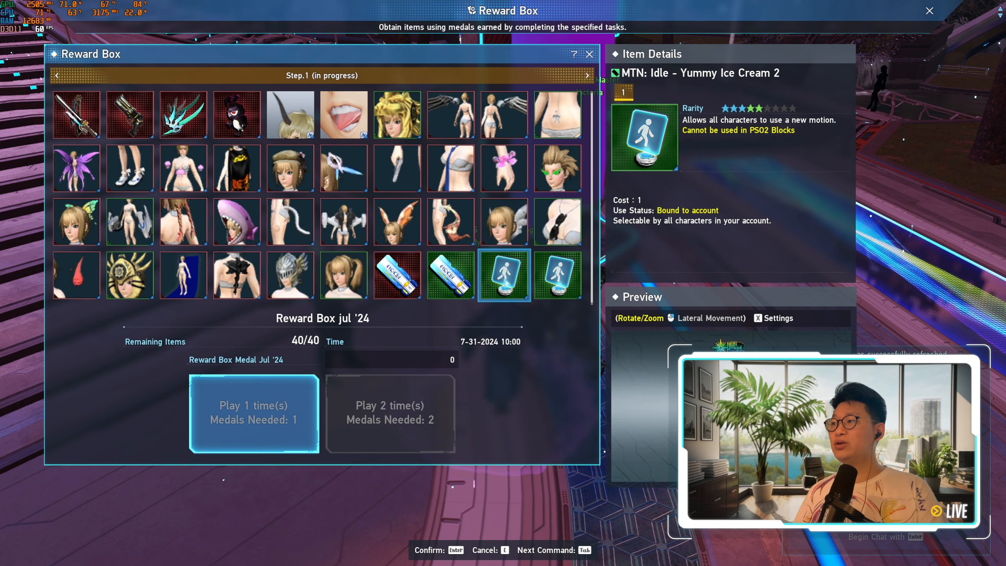
left_click(557, 275)
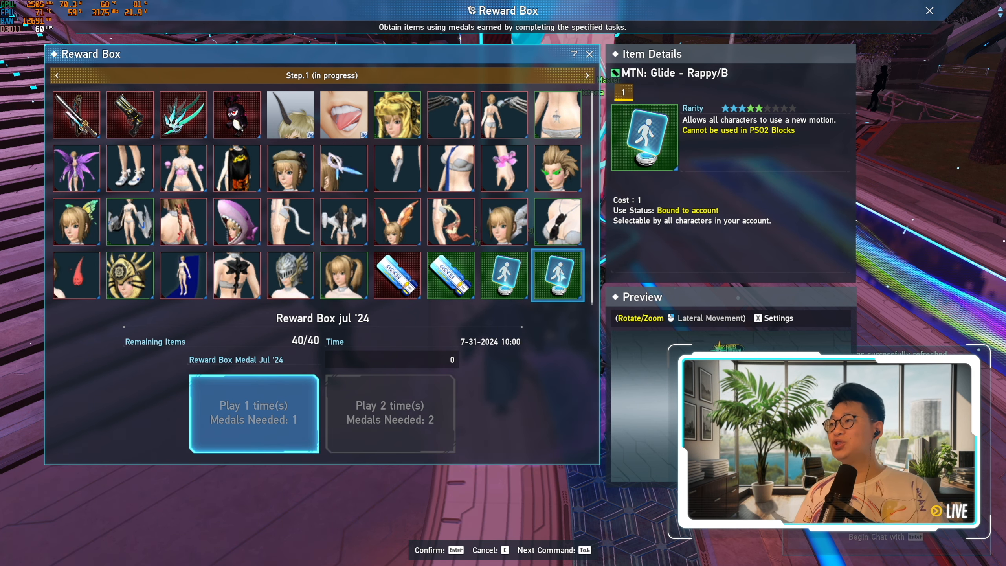
left_click(397, 275)
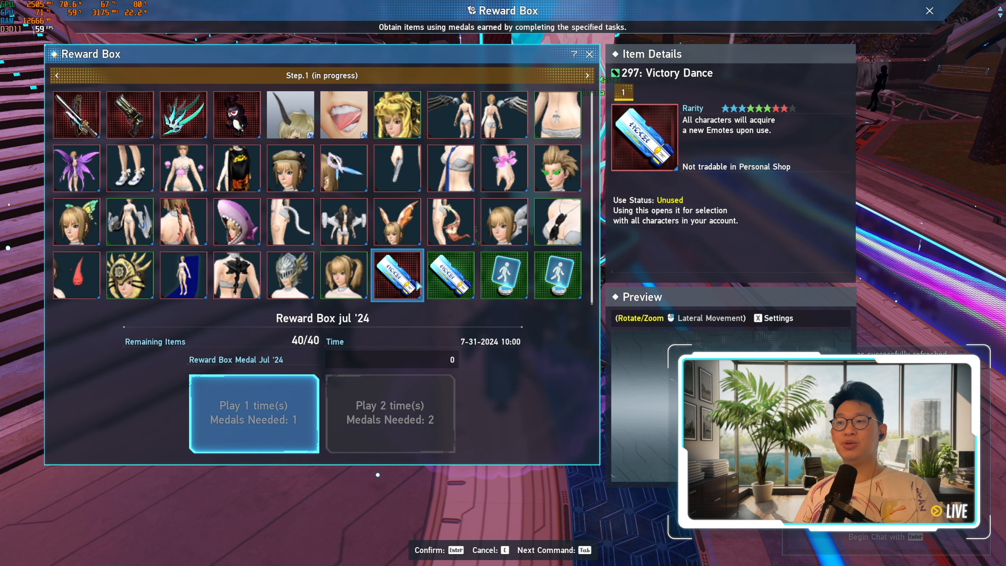
left_click(76, 222)
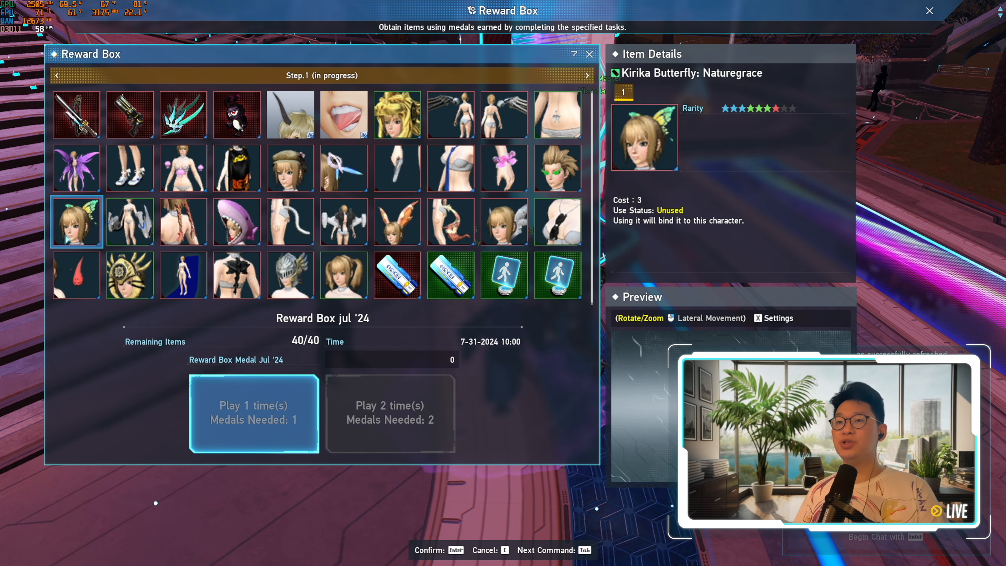
left_click(130, 167)
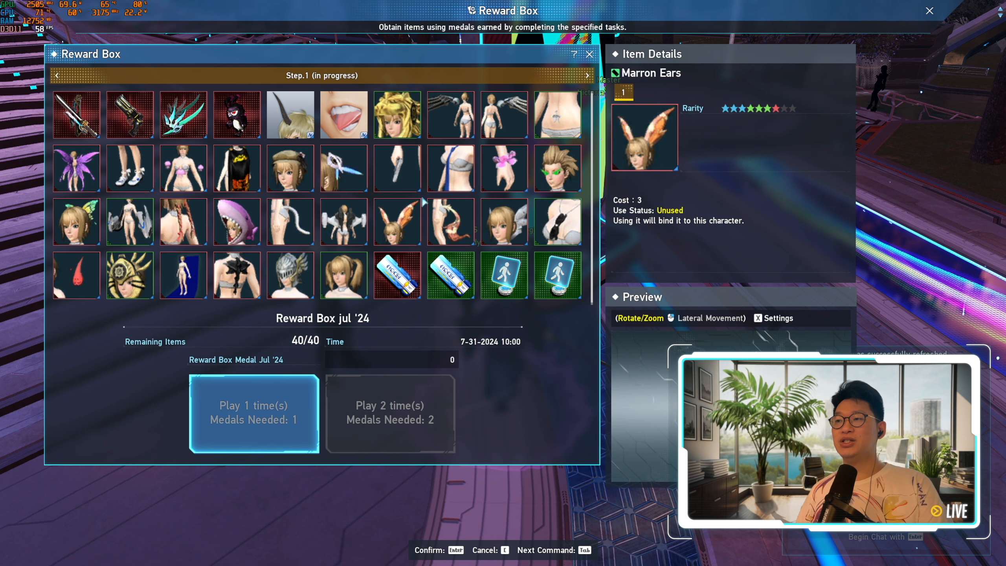
left_click(344, 167)
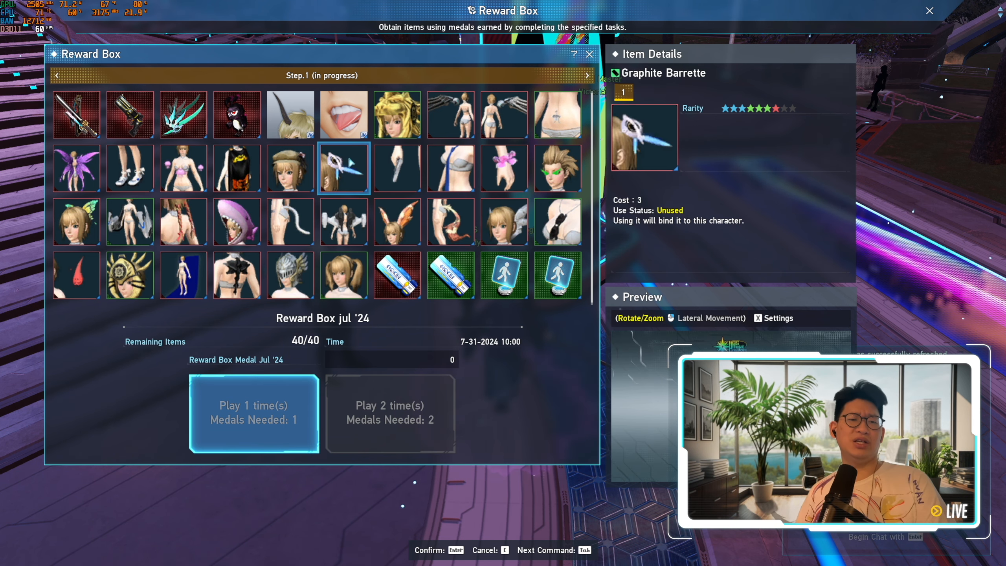